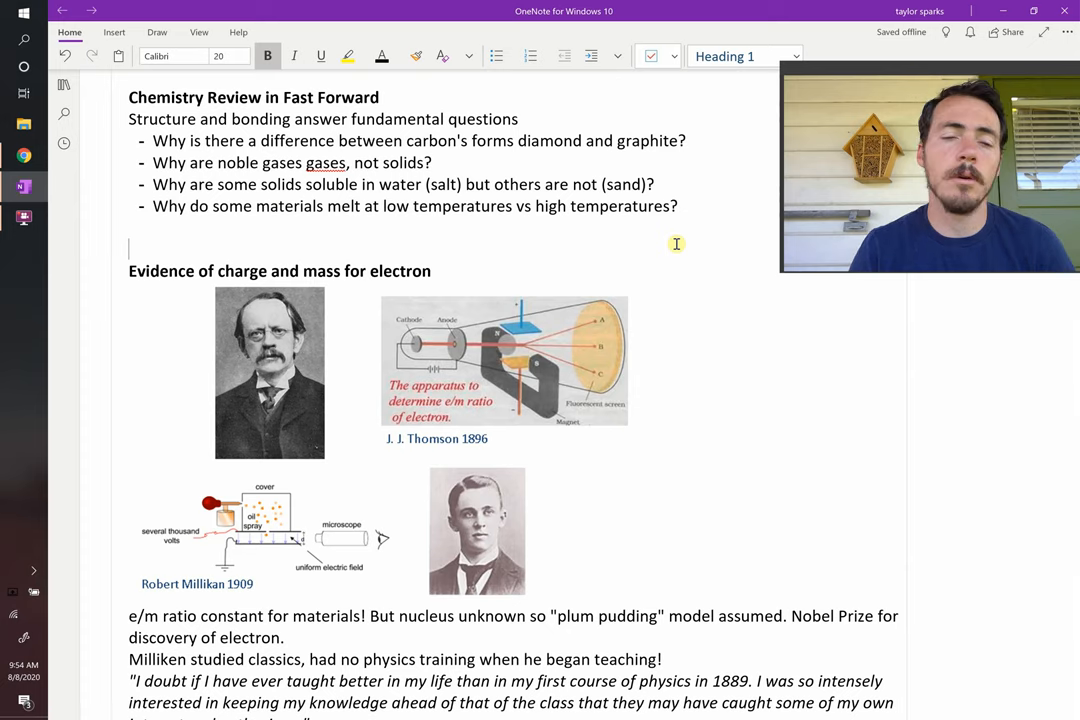
Step: Bring up the Robert Andrews Millikan Wikipedia article and scroll to his Biography section
{"action": "scroll", "scroll_direction": "down", "scroll_amount": 3}
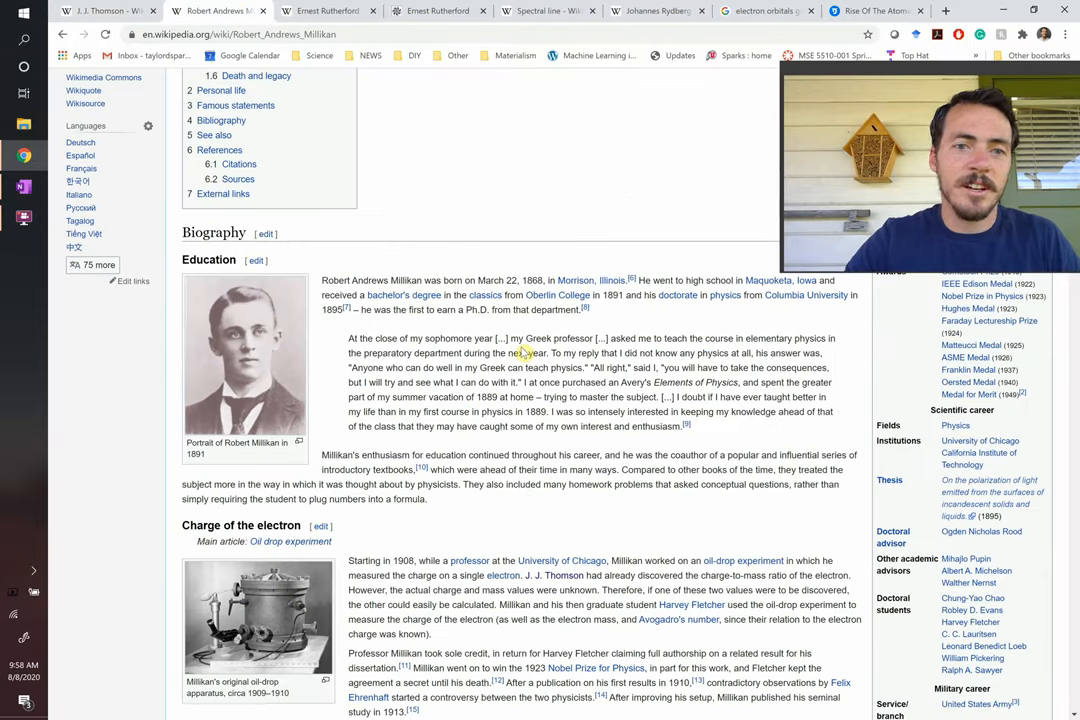
{"action": "left_click", "coordinate": [18, 187]}
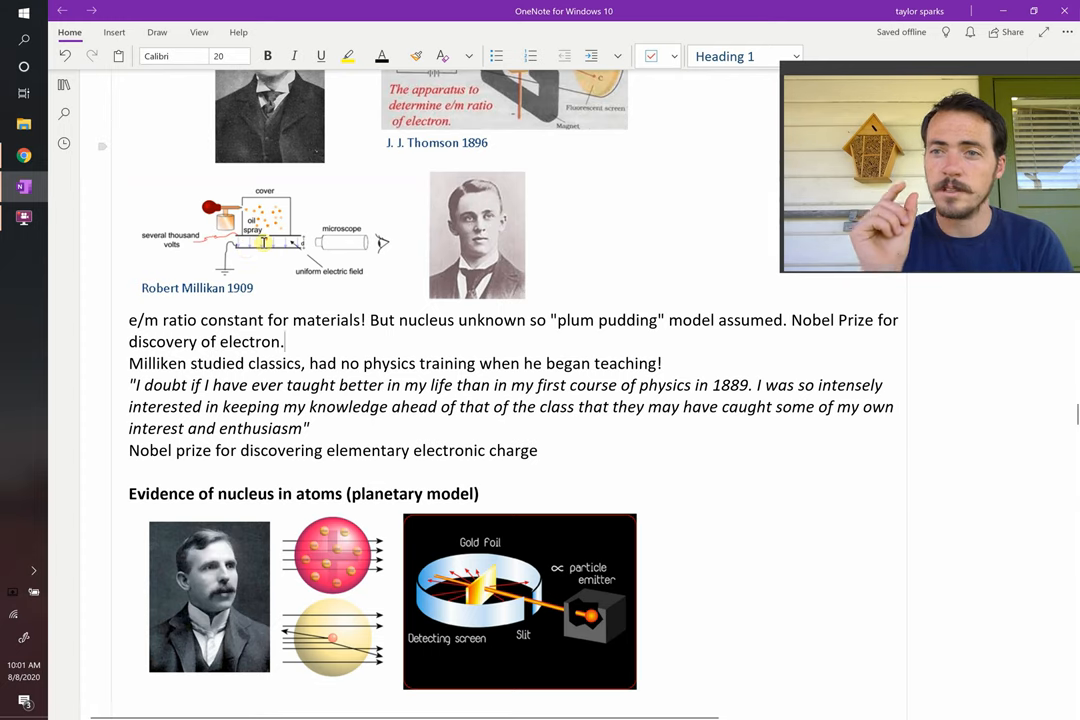
{"action": "scroll", "scroll_direction": "down", "scroll_amount": 3}
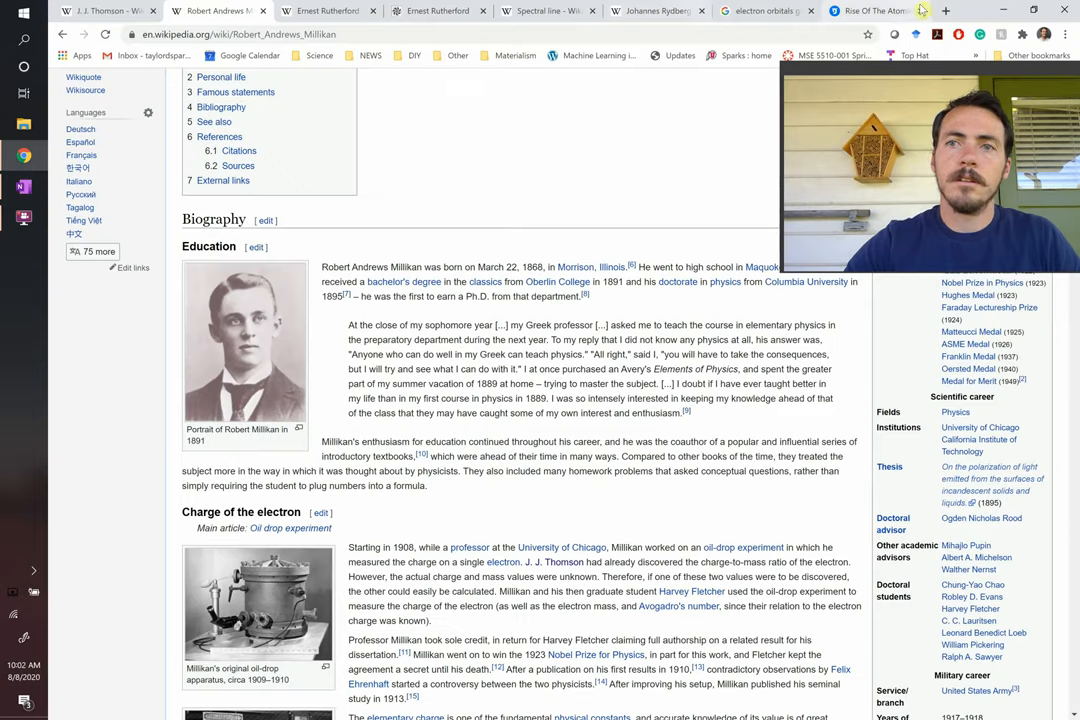
Step: Return to the OneNote page showing Rutherford's gold-foil nucleus evidence
{"action": "left_click", "coordinate": [23, 187]}
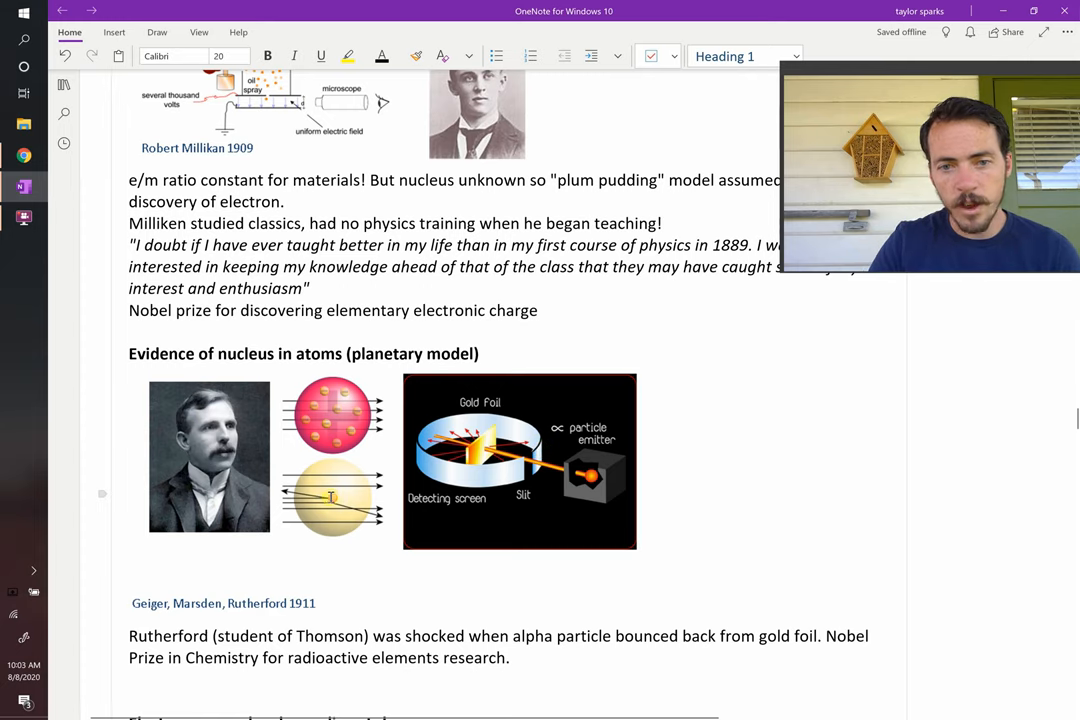
{"action": "scroll", "scroll_direction": "down", "scroll_amount": 3}
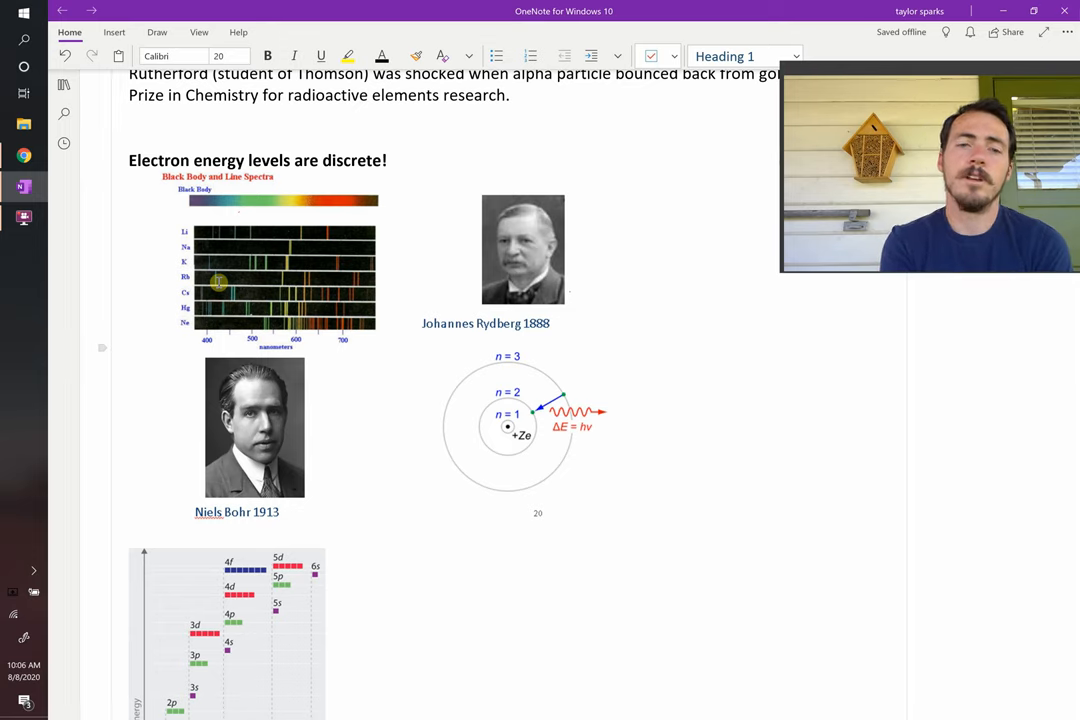
Step: Switch to the Draw tab to ready the light-blue pen for inking the Bohr diagram
{"action": "left_click", "coordinate": [157, 32]}
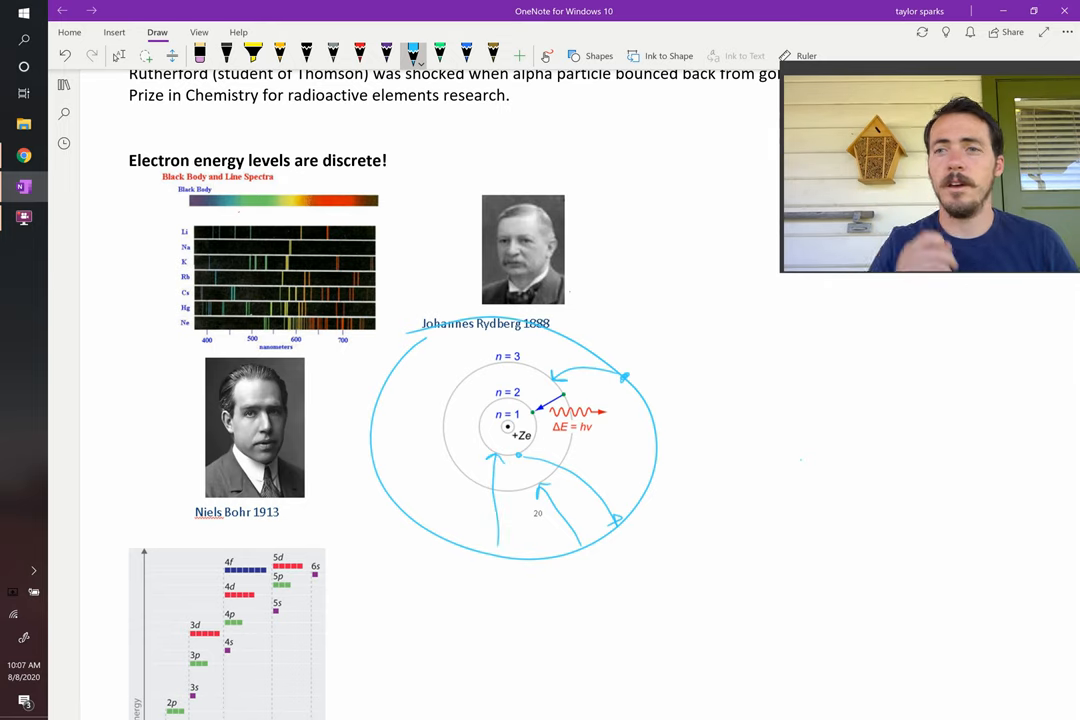
Step: Scroll down to the orbital energy-level chart showing the 1s and 2s levels
{"action": "scroll", "scroll_direction": "down", "scroll_amount": 3}
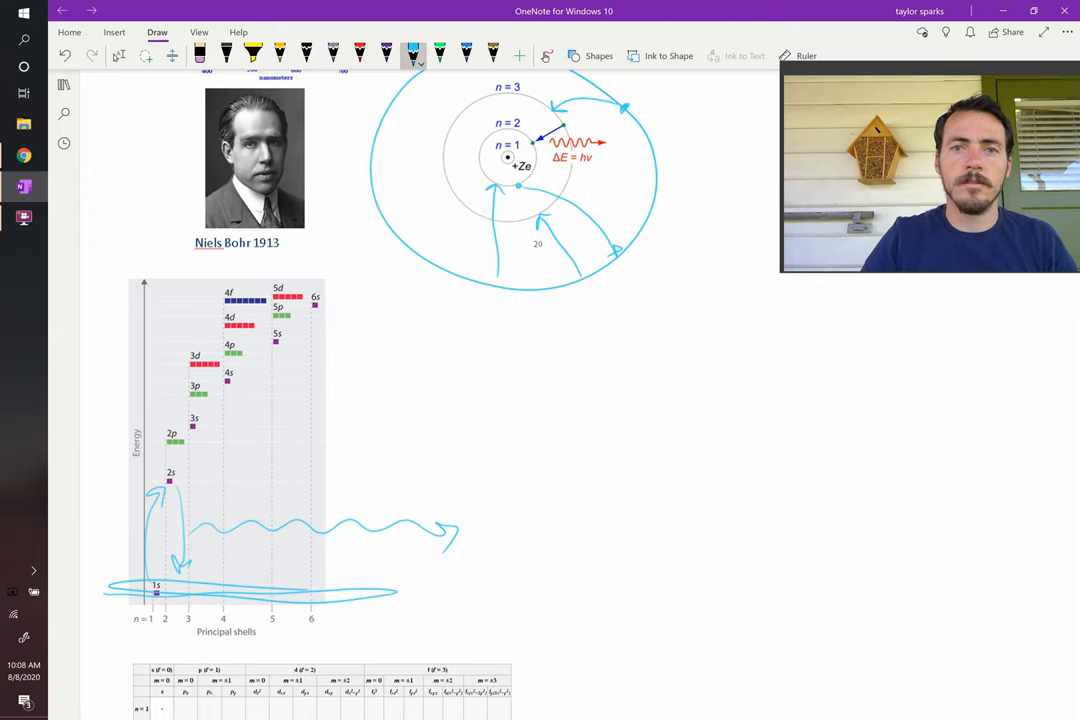
{"action": "scroll", "scroll_direction": "down", "scroll_amount": 3}
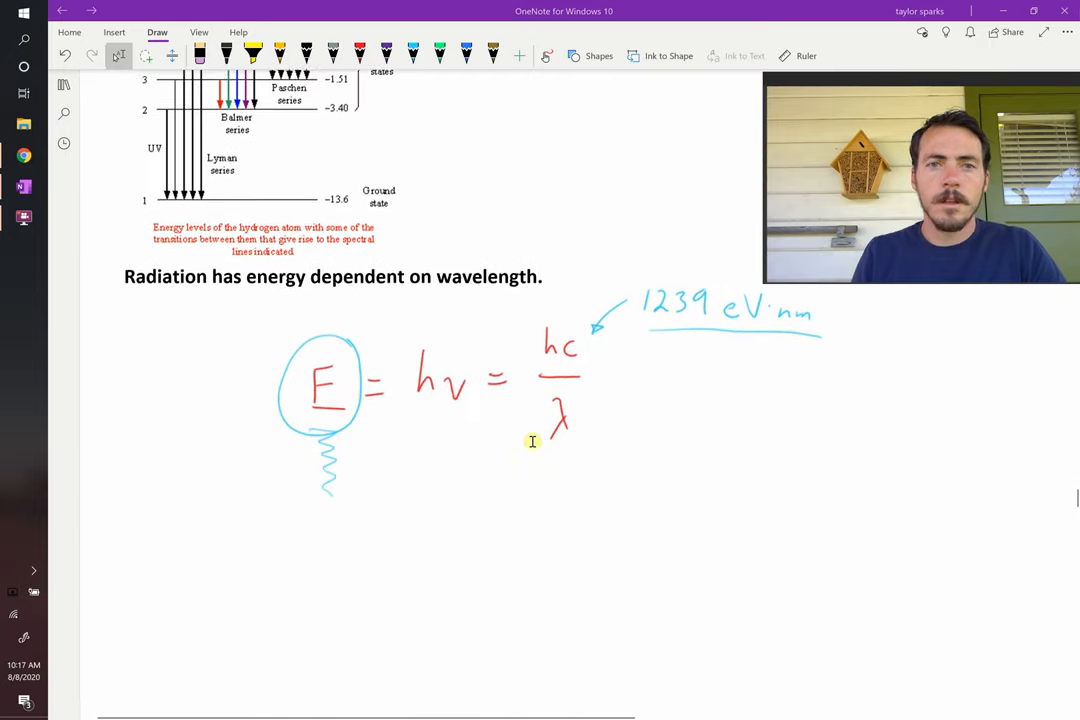
{"action": "scroll", "scroll_direction": "down", "scroll_amount": 3}
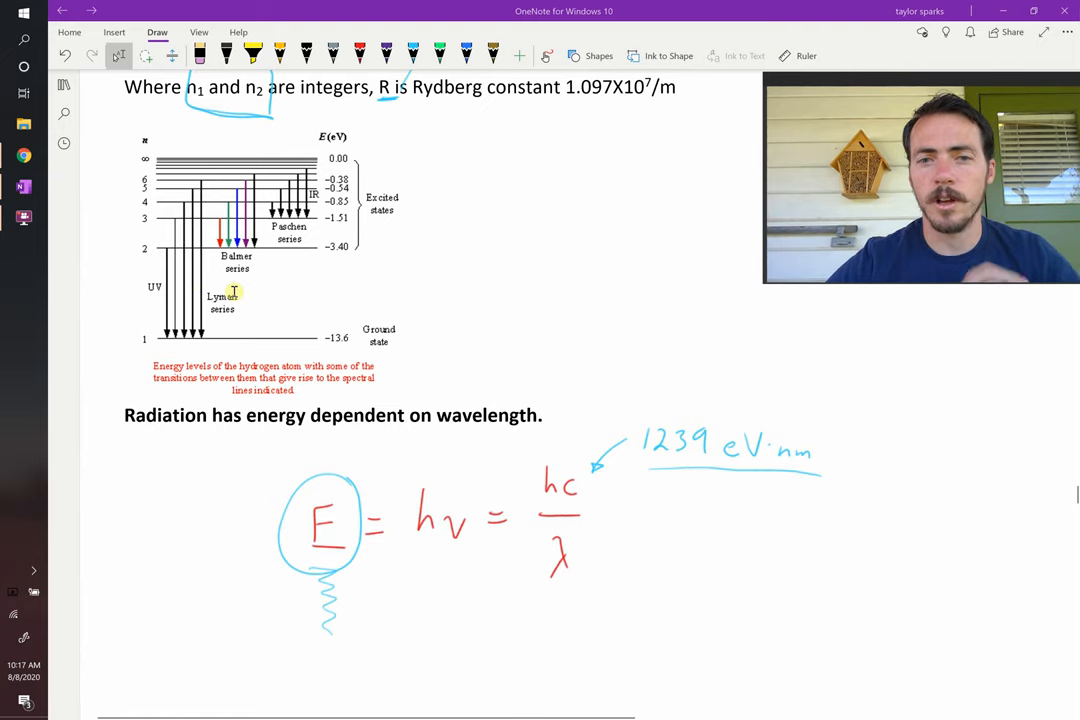